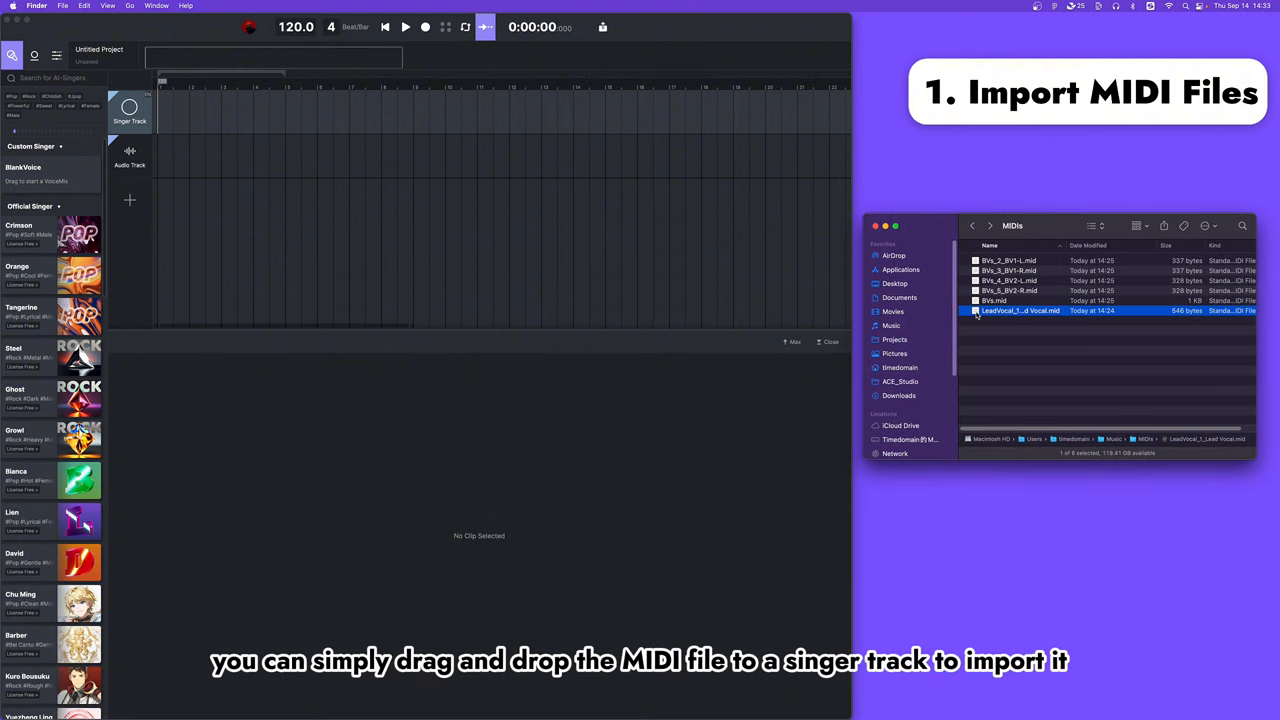
# Drop the lead vocal .mid onto the Singer Track and answer the tempo sync prompt
pyautogui.moveTo(1020, 310); pyautogui.dragTo(400, 114)
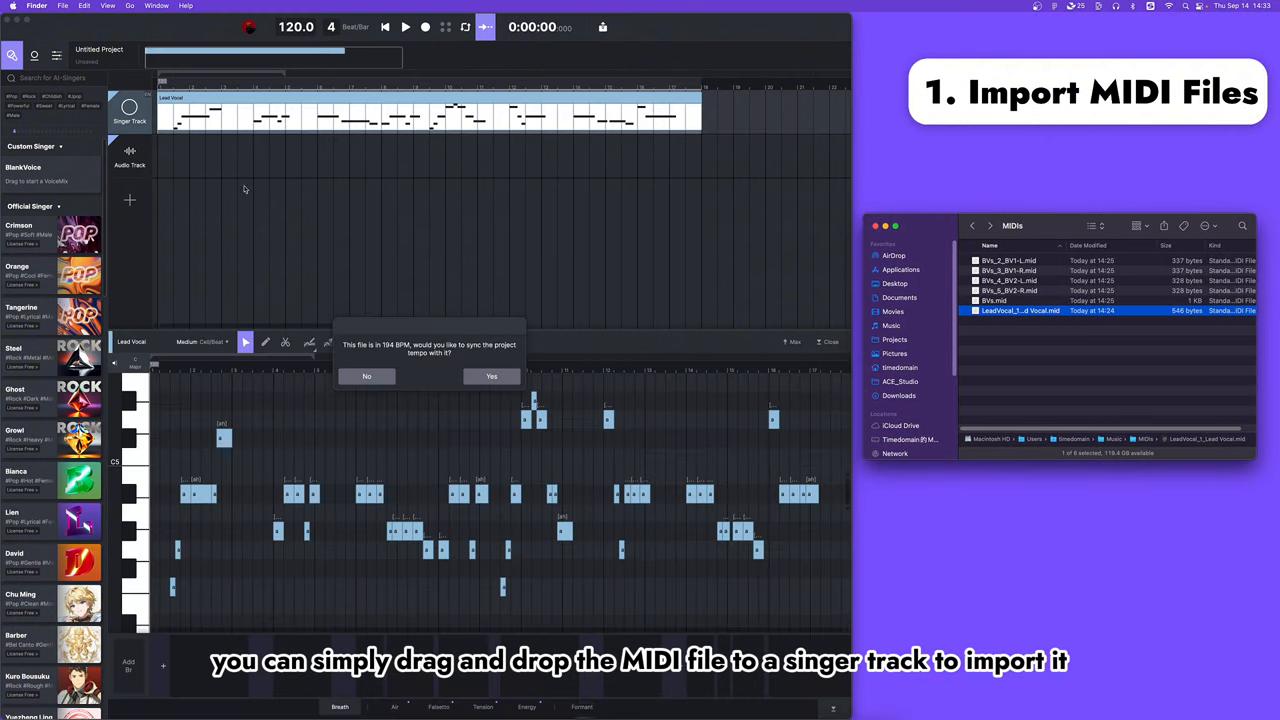
pyautogui.click(492, 376)
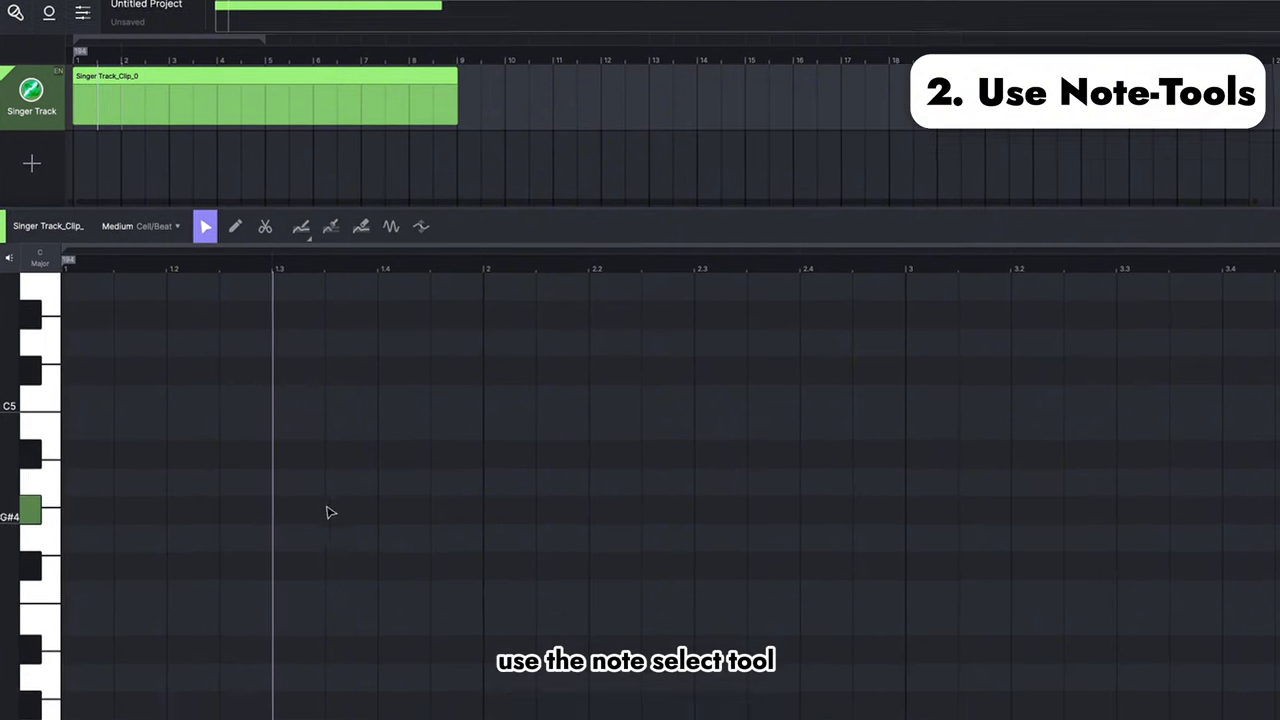
# Create two G#4 notes on the grid and stretch the second note's right edge longer
pyautogui.doubleClick(372, 400)
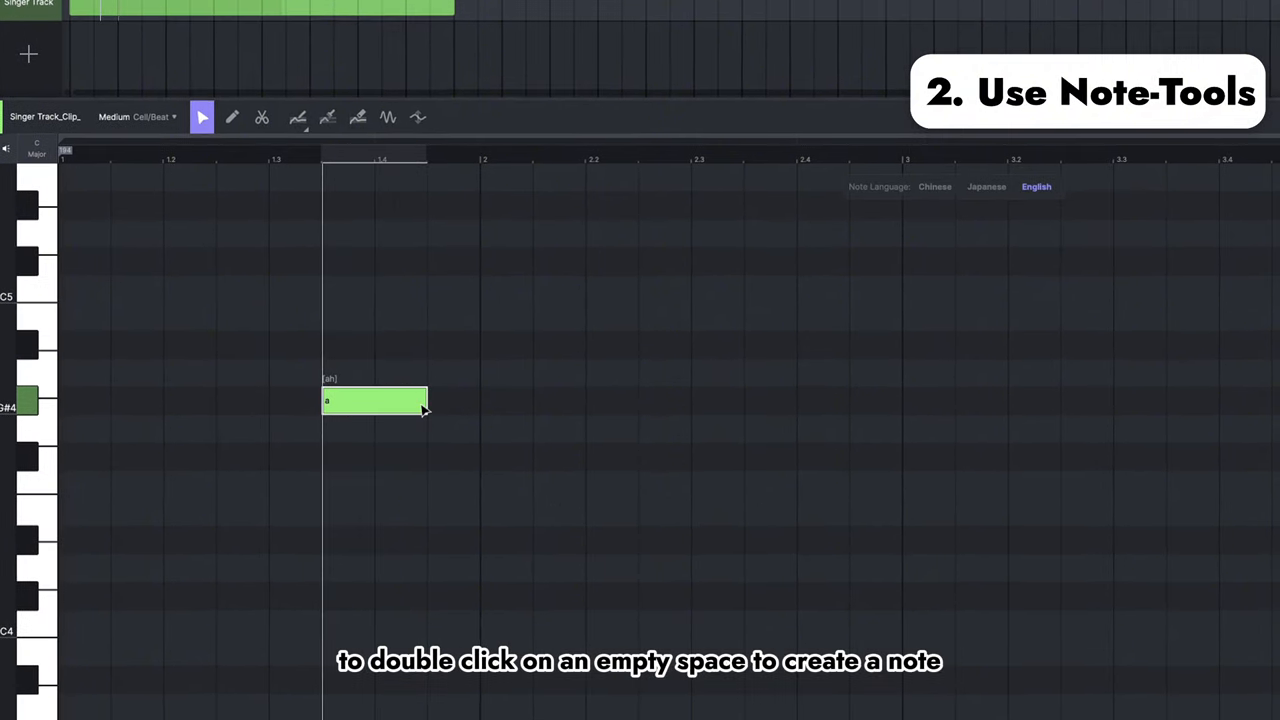
pyautogui.doubleClick(504, 400)
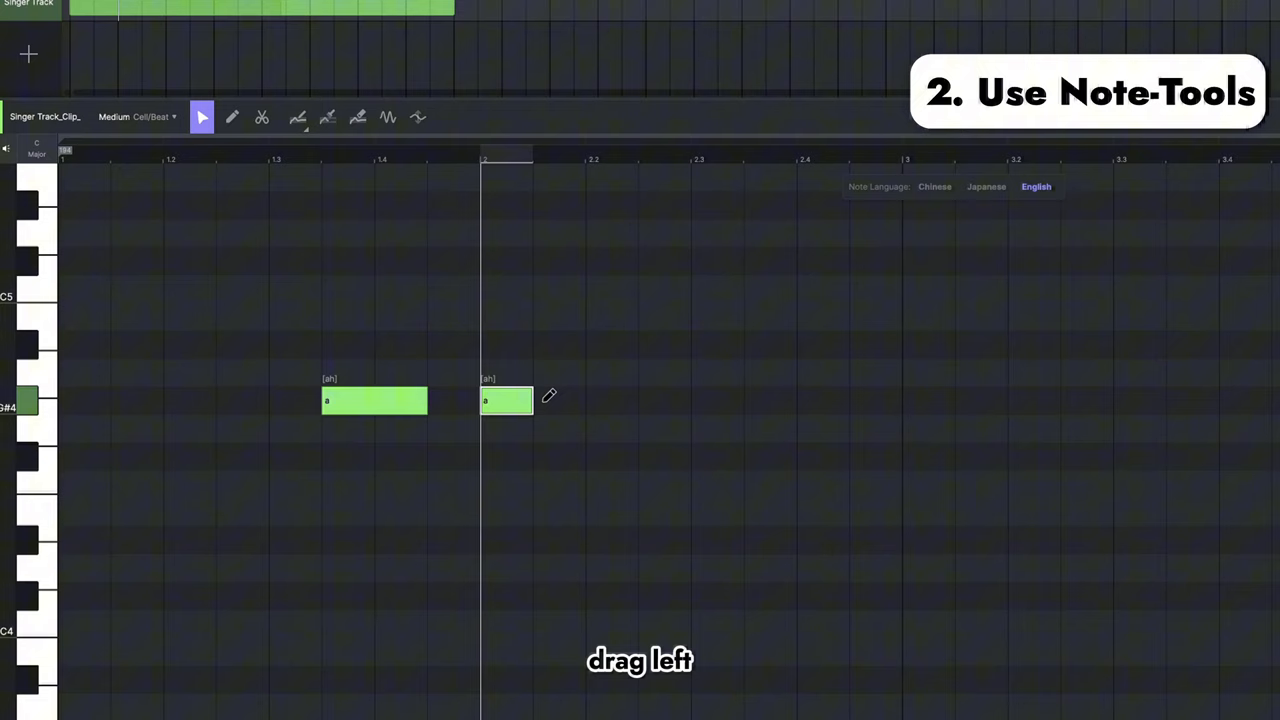
pyautogui.moveTo(530, 400); pyautogui.dragTo(716, 400)
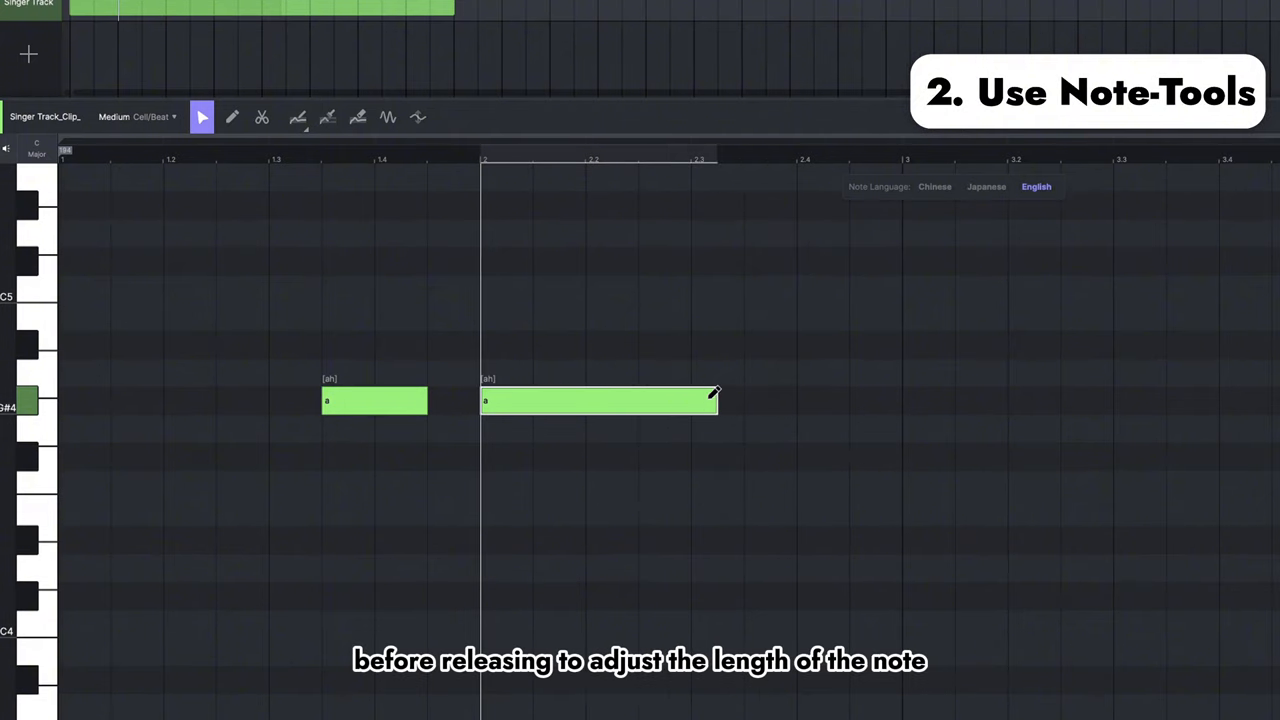
pyautogui.moveTo(710, 400); pyautogui.dragTo(800, 400)
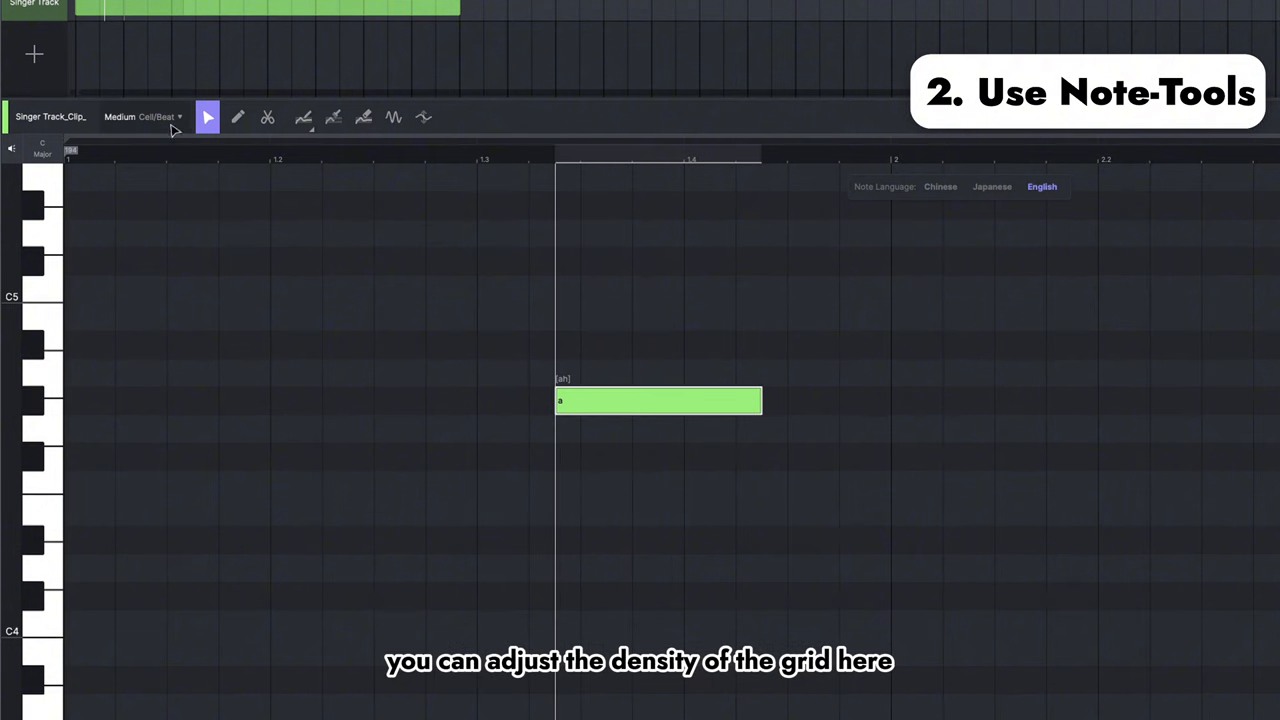
# Change the piano roll's Cell/Beat grid density from the toolbar dropdown
pyautogui.click(150, 116)
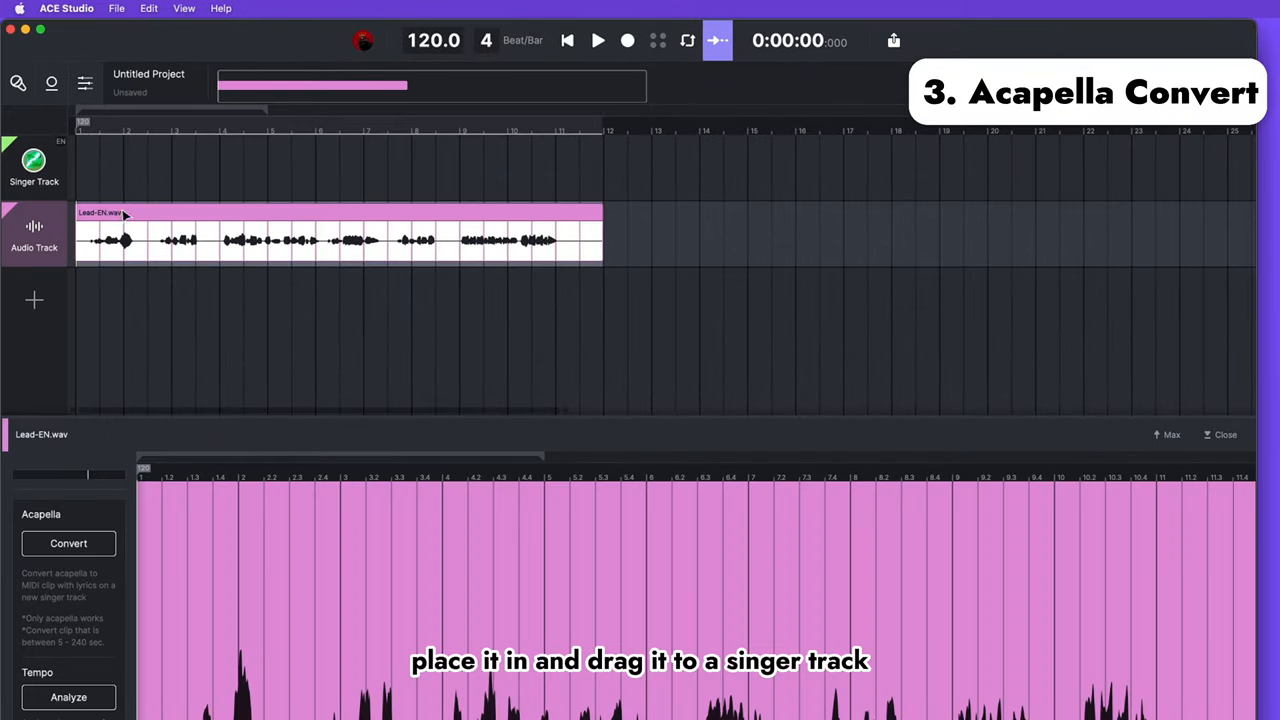
# Convert the Lead-EN.wav acapella to a singer clip in English, keeping its pitch applied
pyautogui.click(68, 544)
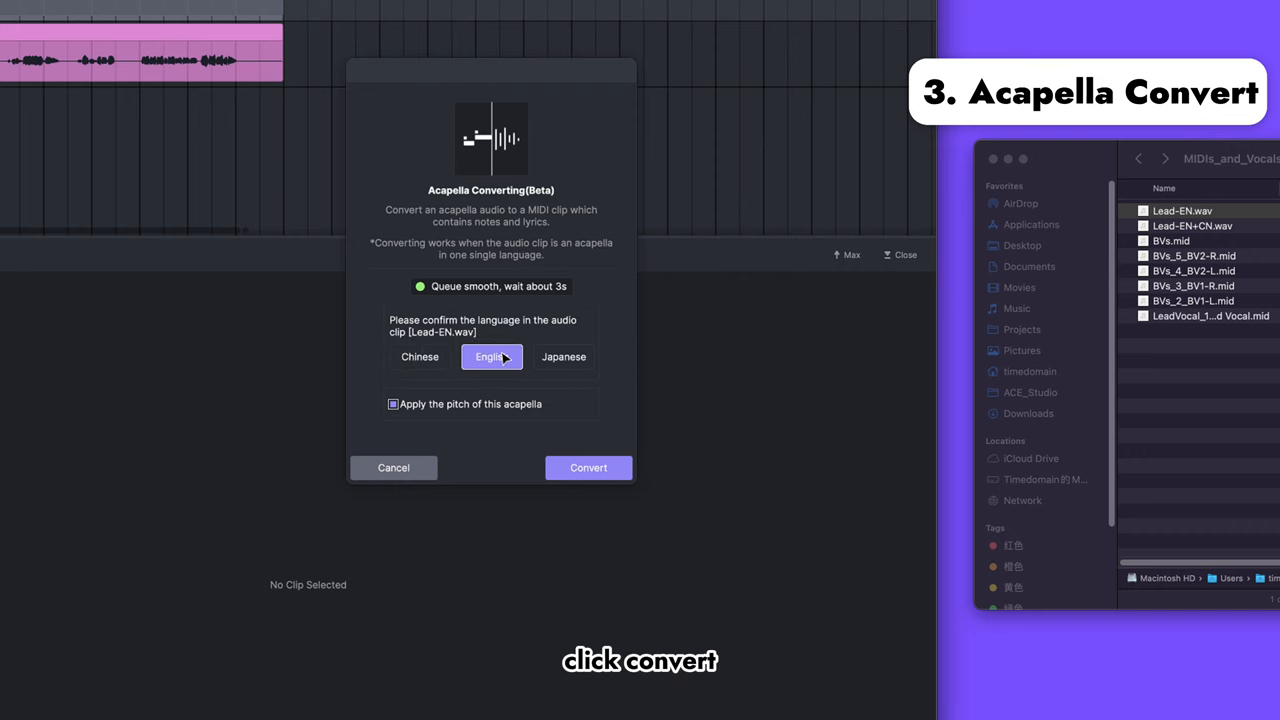
pyautogui.click(588, 468)
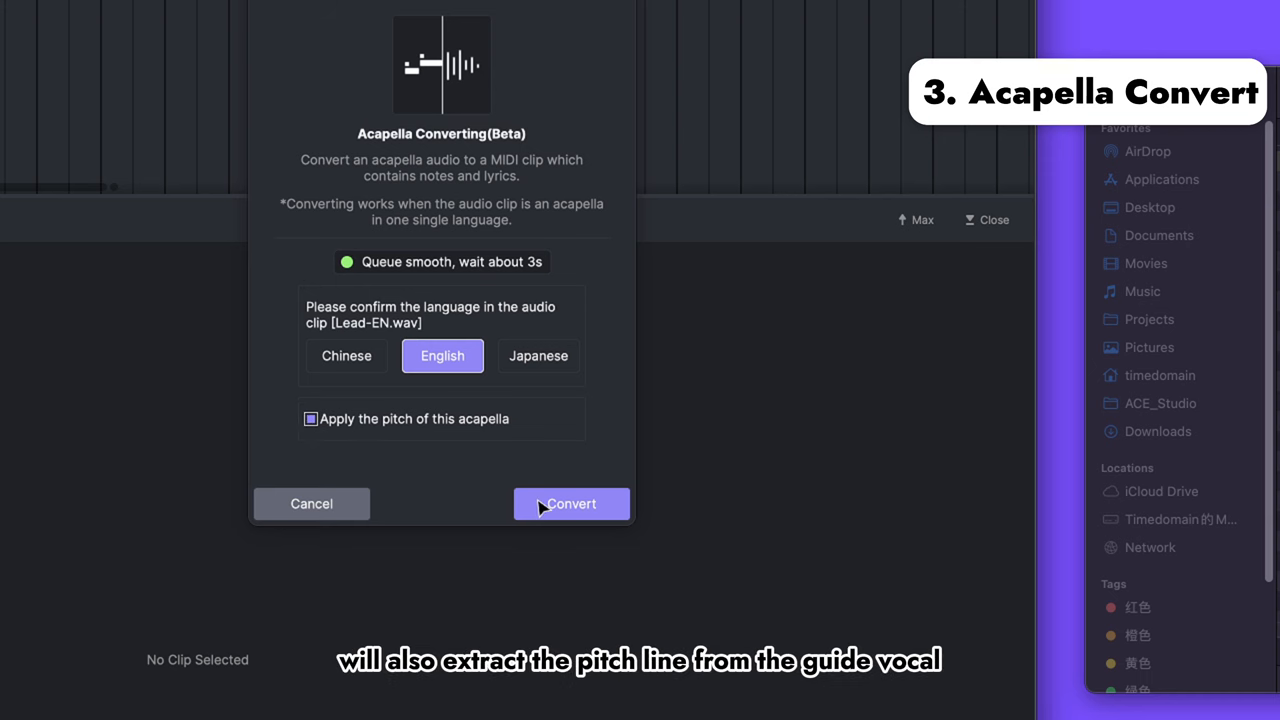
pyautogui.click(572, 504)
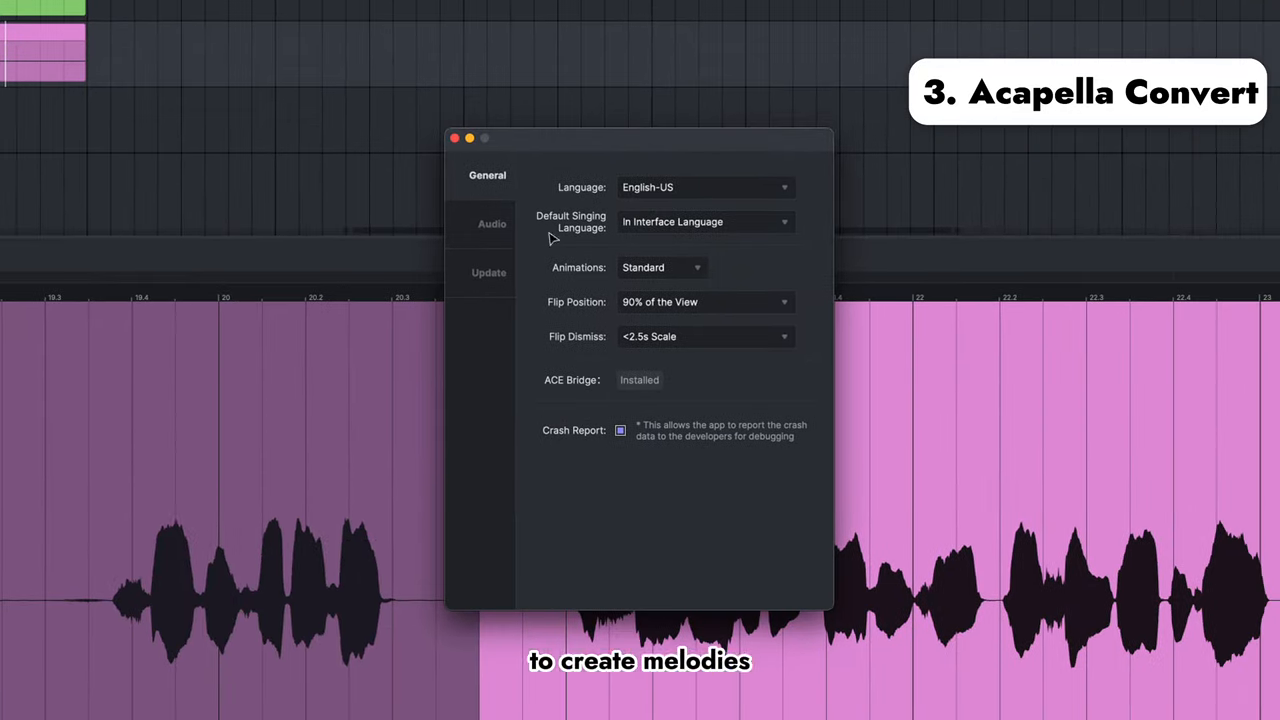
# Dismiss Preferences and set the audio track's recording input to Ch 1
pyautogui.click(490, 224)
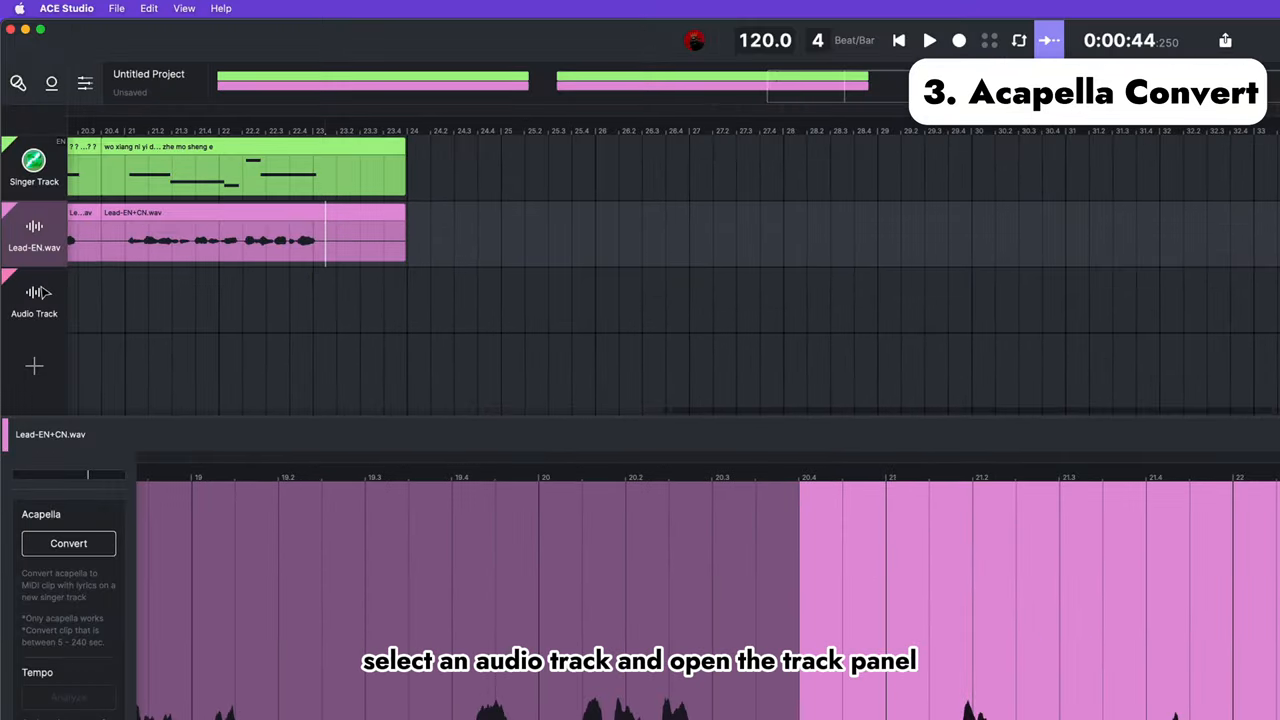
pyautogui.click(34, 300)
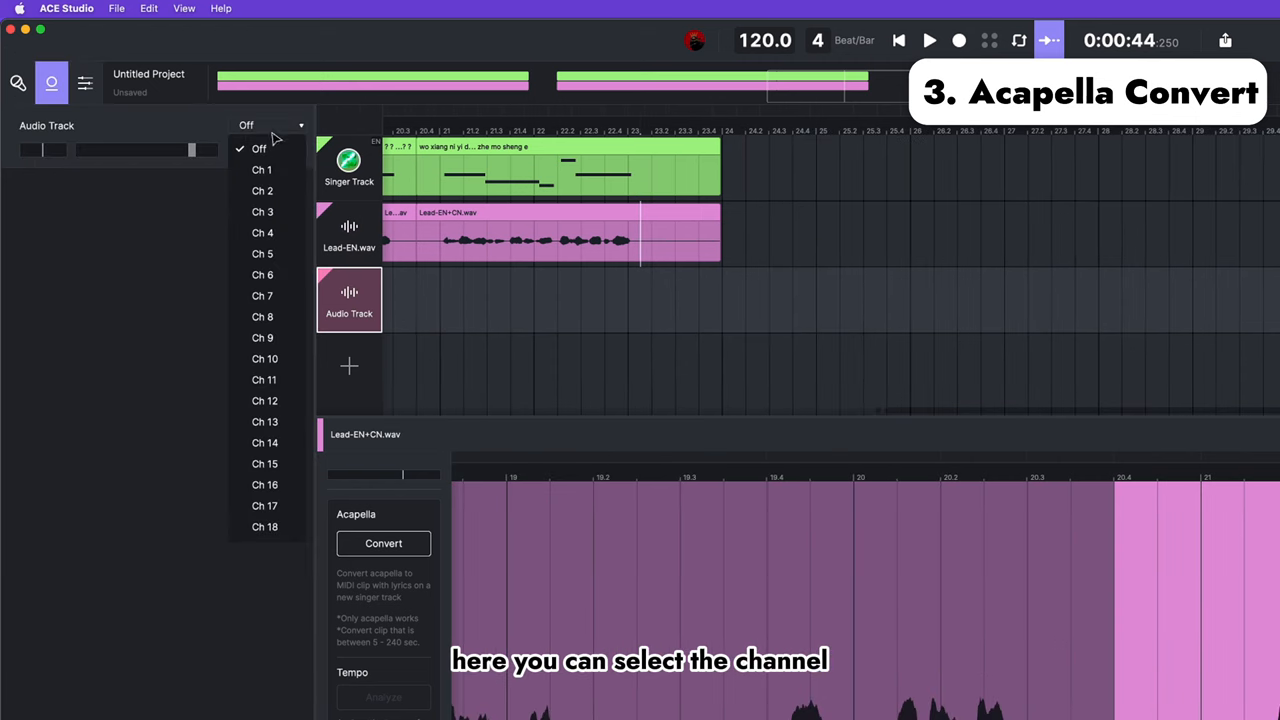
pyautogui.click(260, 168)
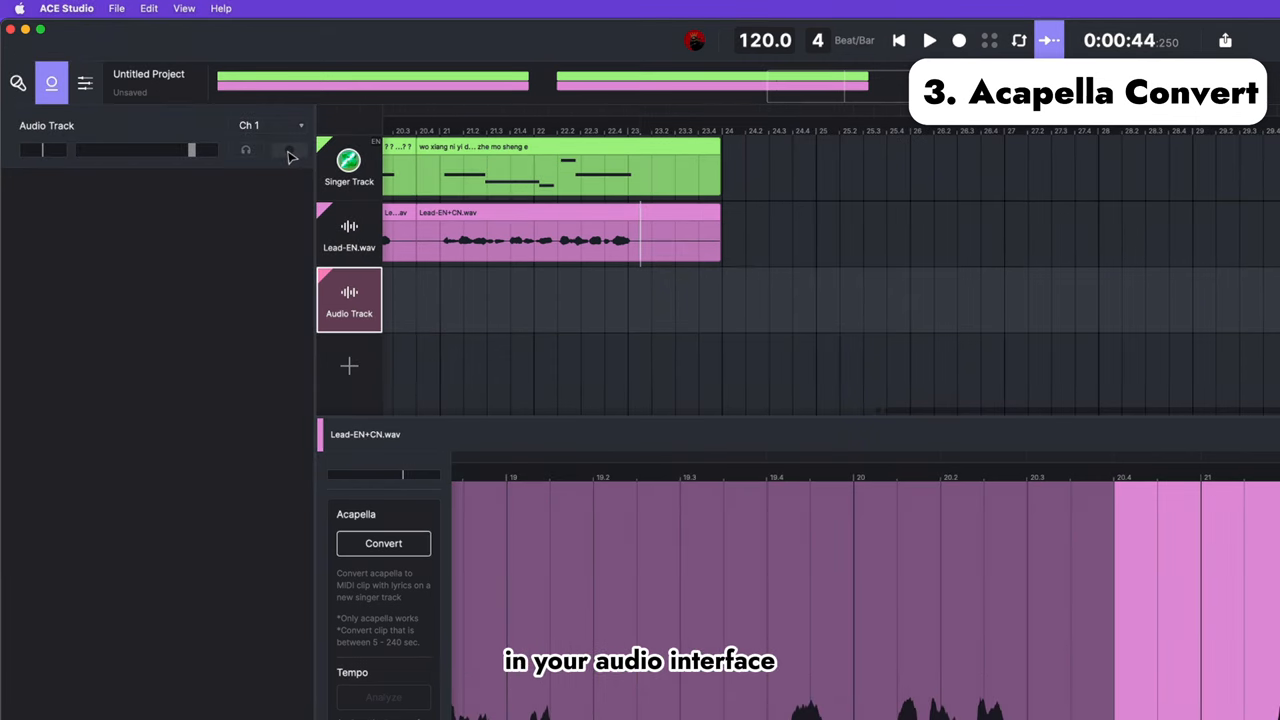
# Arm the audio track and record a new vocal clip
pyautogui.click(288, 150)
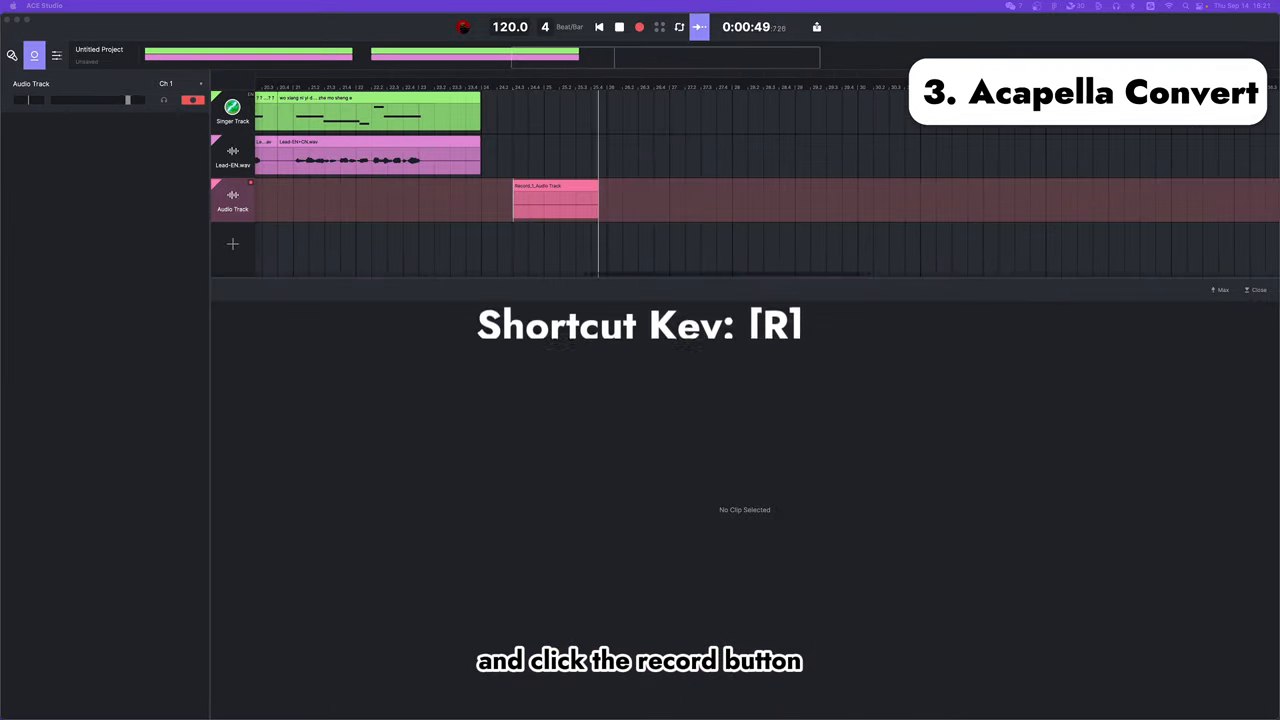
pyautogui.click(550, 198)
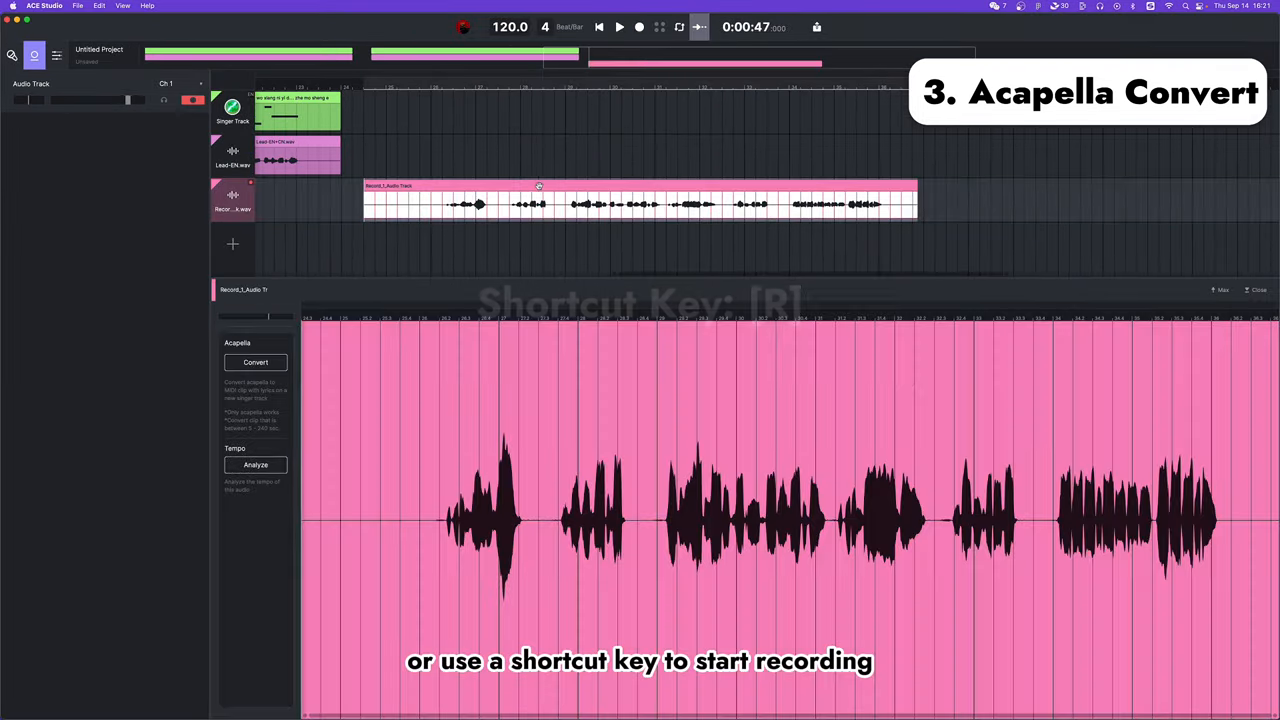